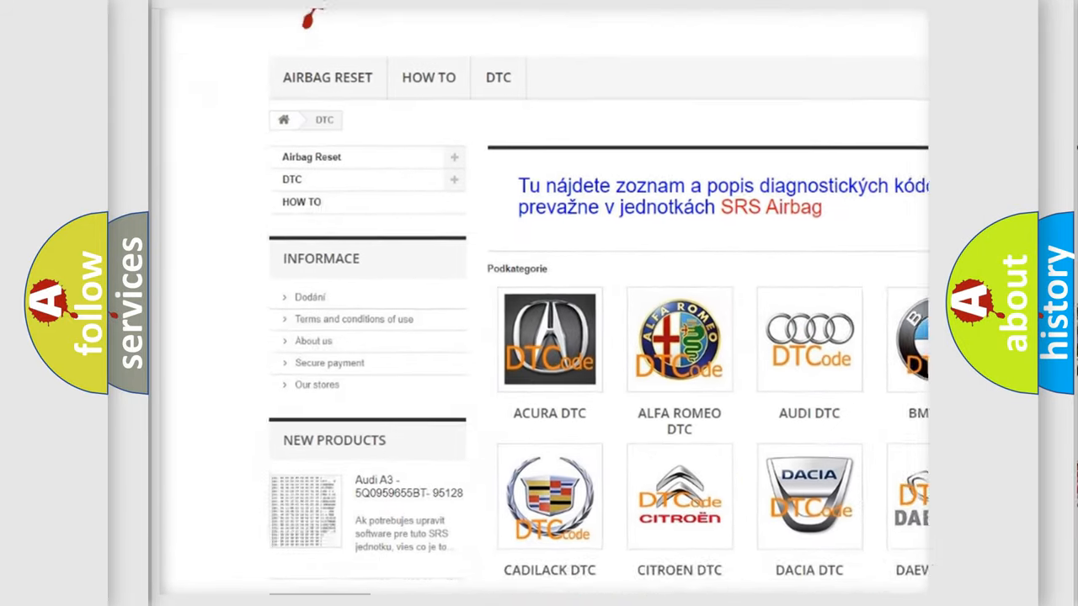
scroll("down", 3)
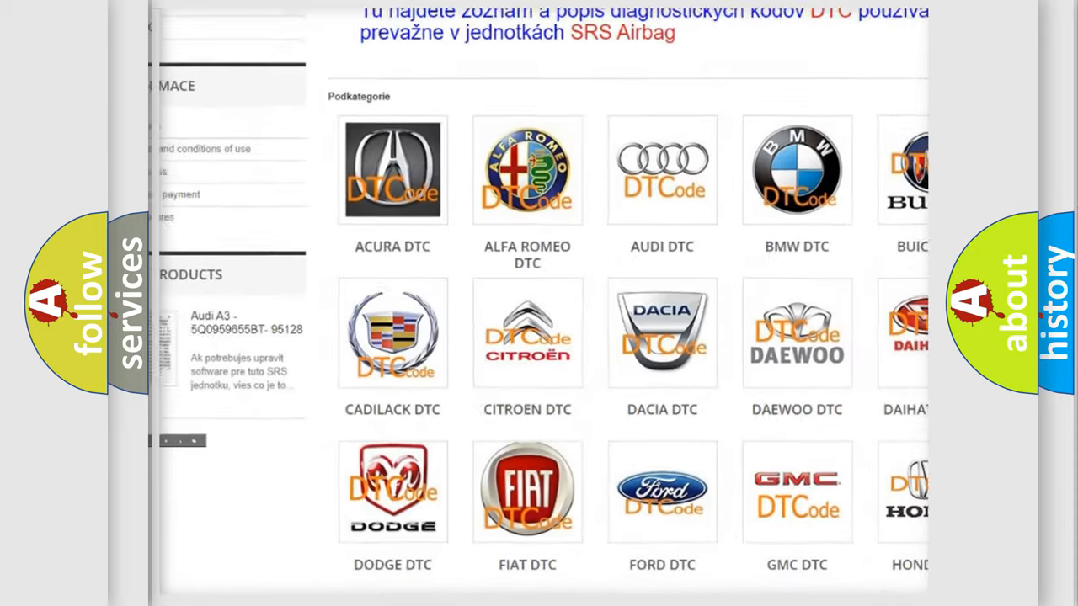
scroll("down", 3)
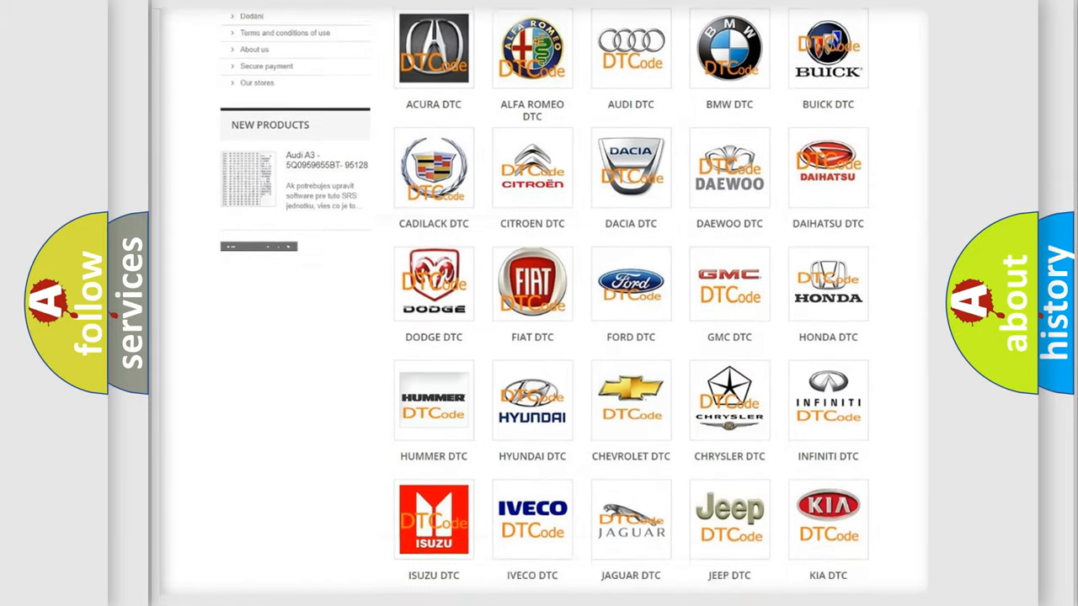
scroll("down", 3)
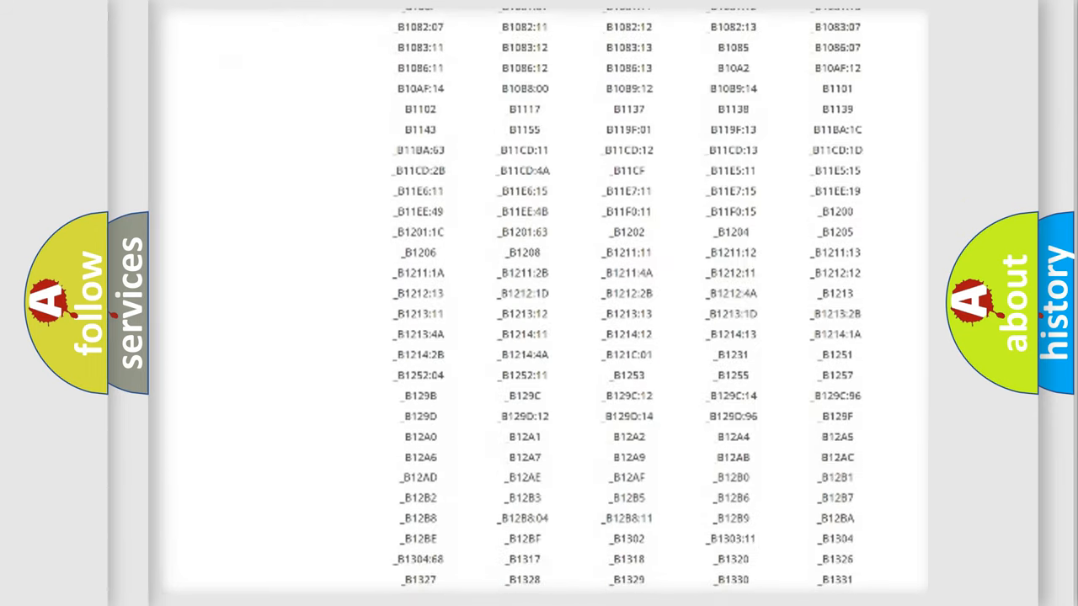
scroll("down", 3)
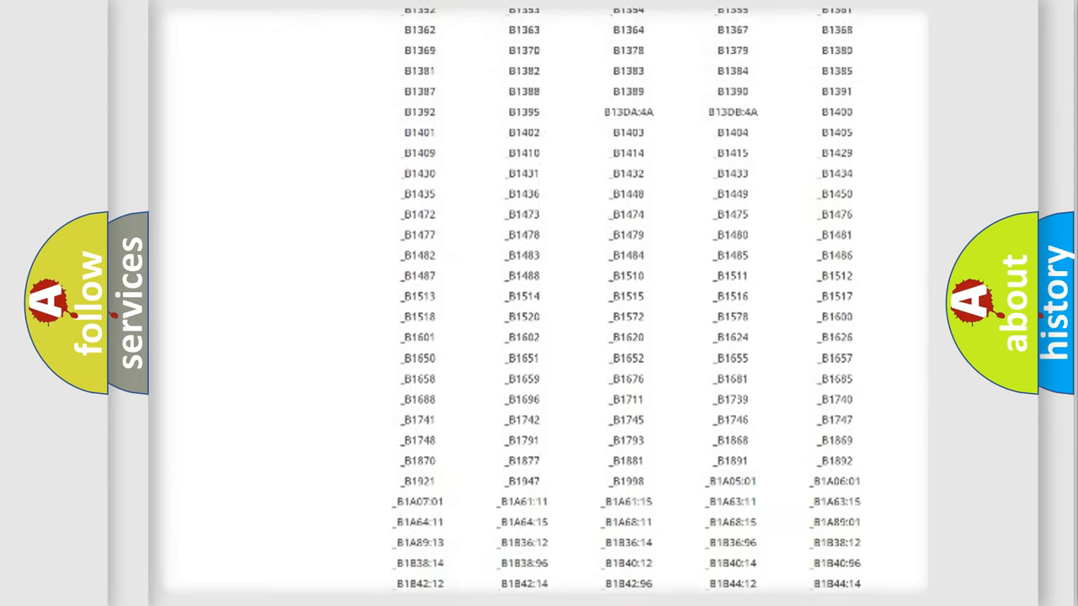